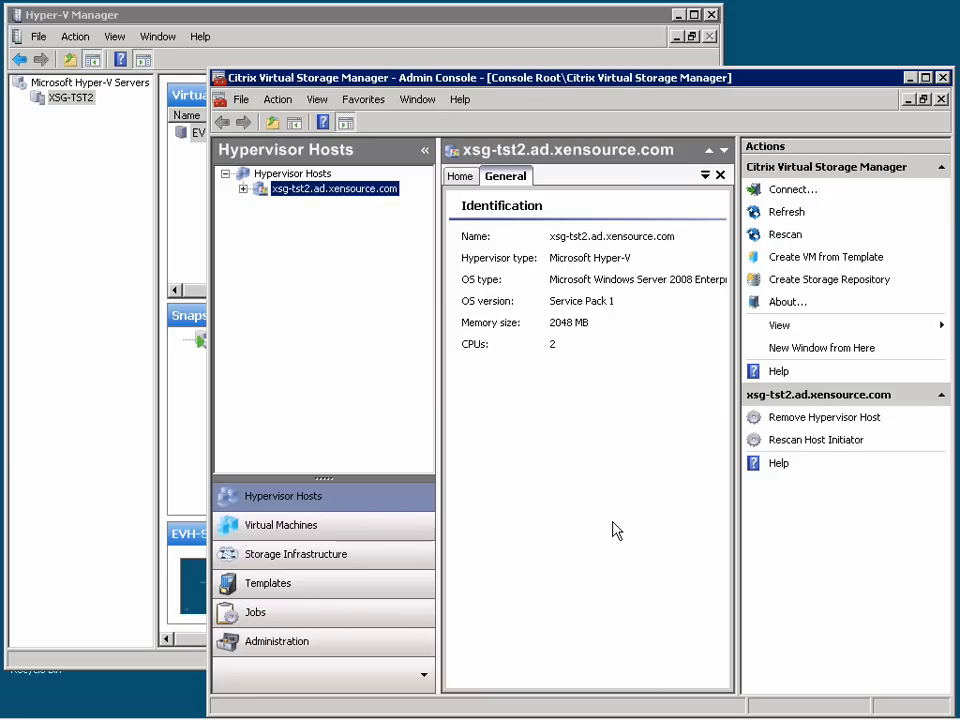
mouse_move(402, 276)
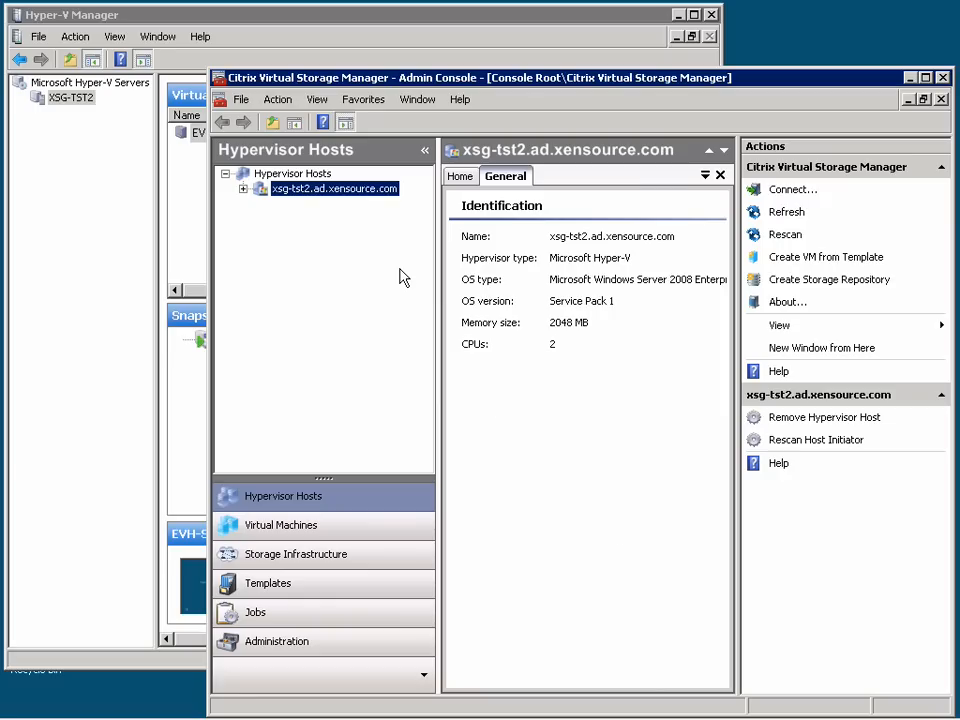
mouse_move(336, 196)
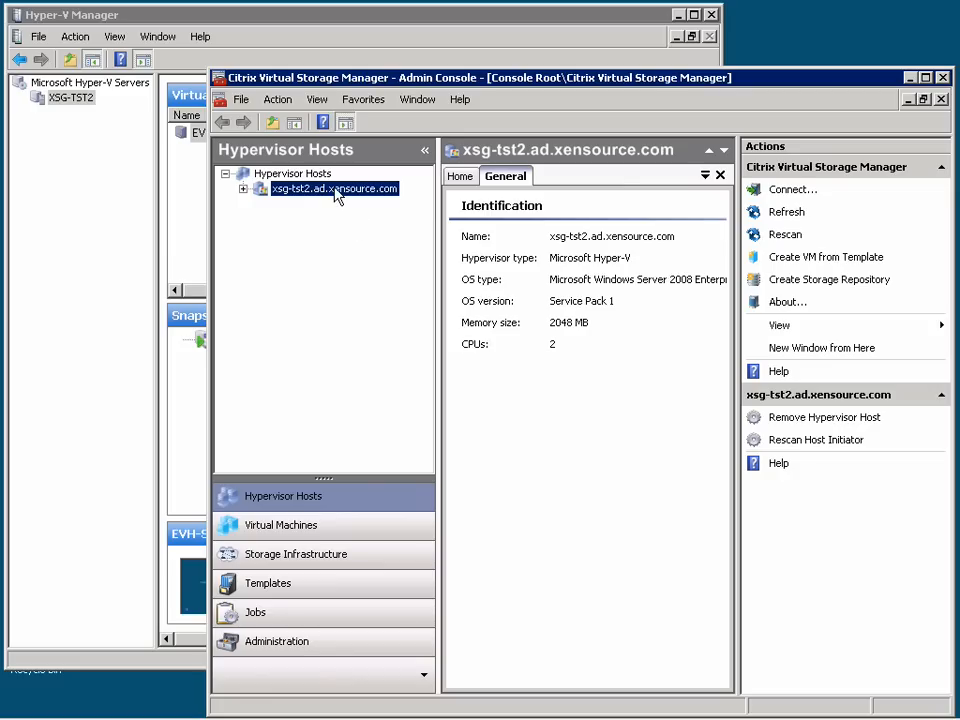
mouse_move(248, 190)
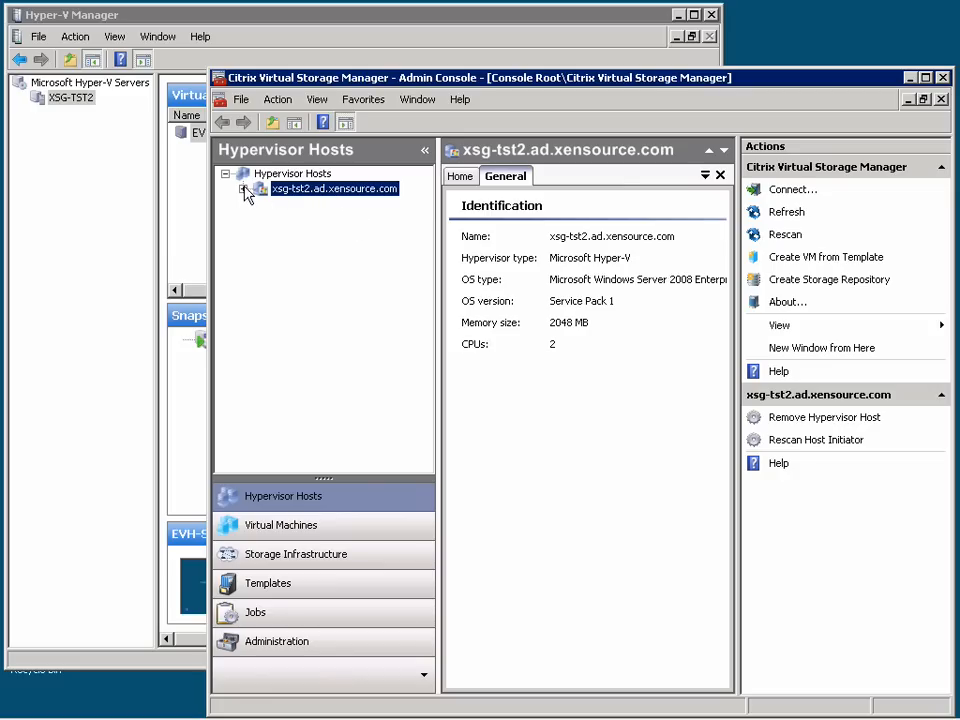
- Expand host xsg-tst2 and its Initiators branch to list the WWN and IQN initiators
left_click(256, 188)
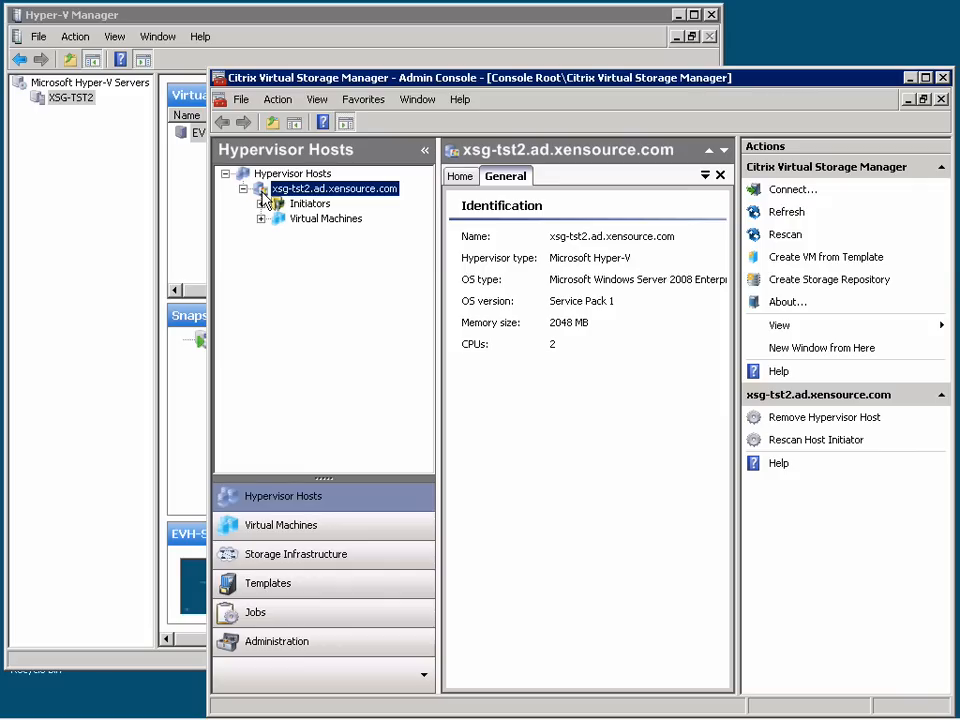
mouse_move(272, 210)
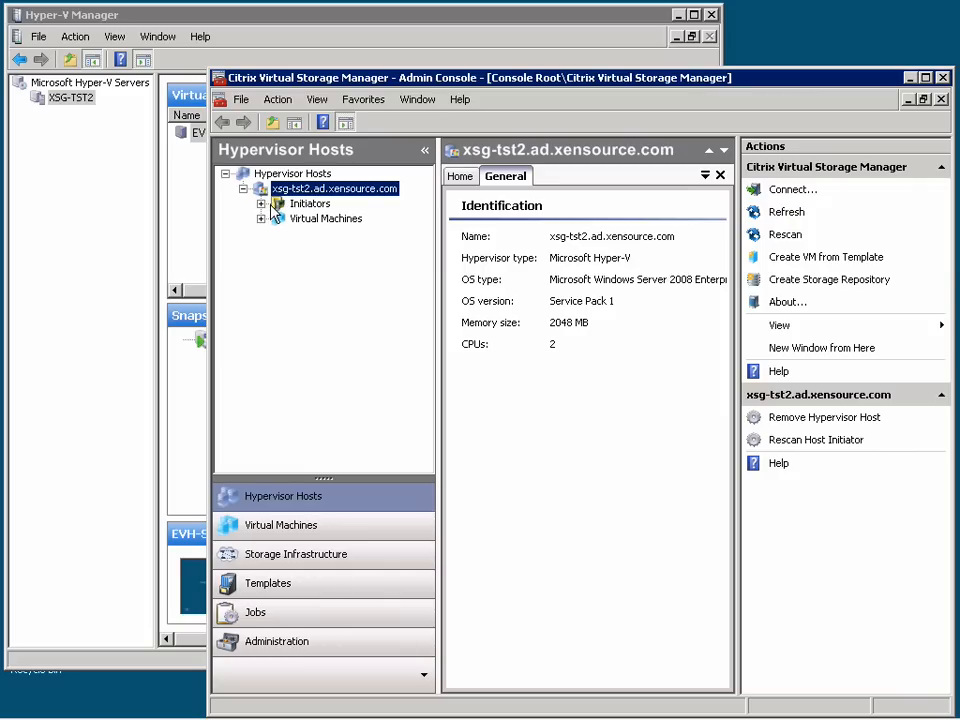
left_click(278, 204)
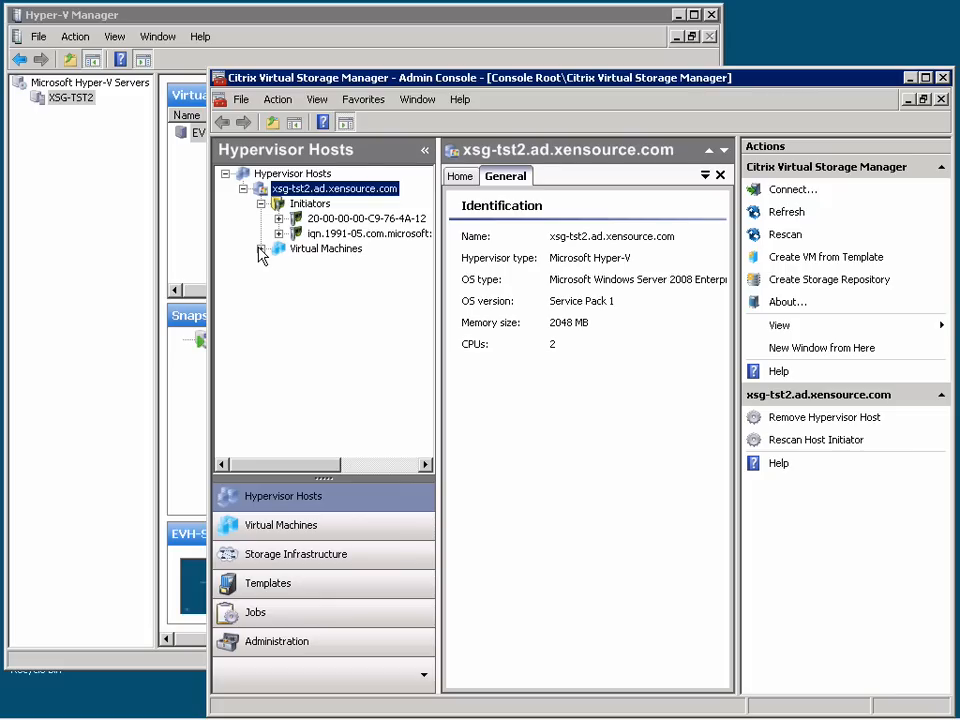
mouse_move(252, 288)
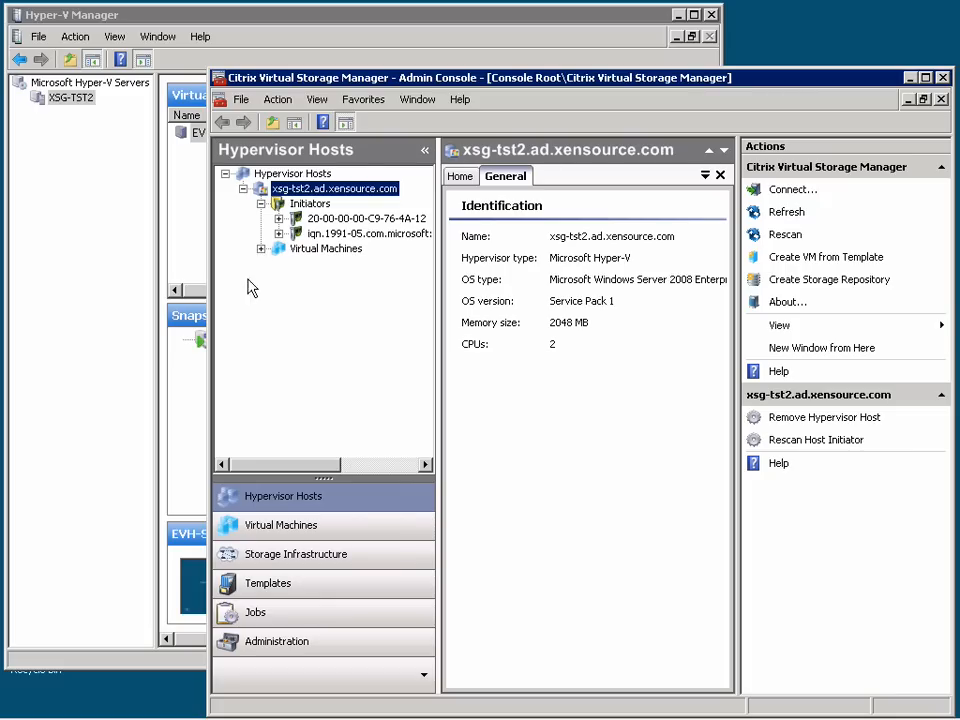
mouse_move(316, 554)
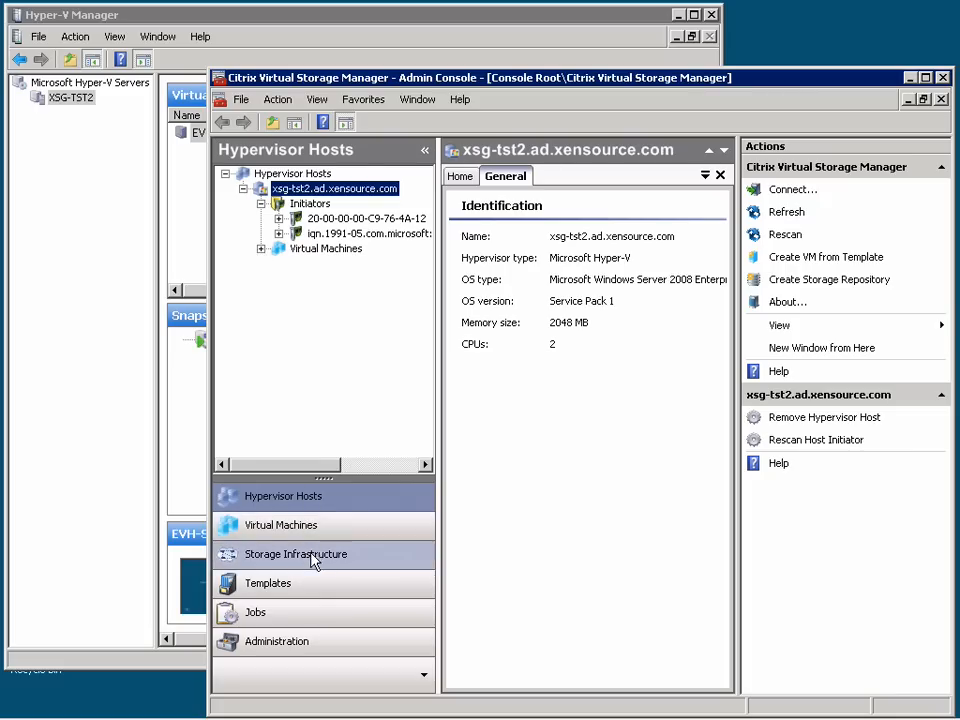
- Show the Storage Infrastructure tree with the NetApp system and Brocade fabric switches
left_click(296, 554)
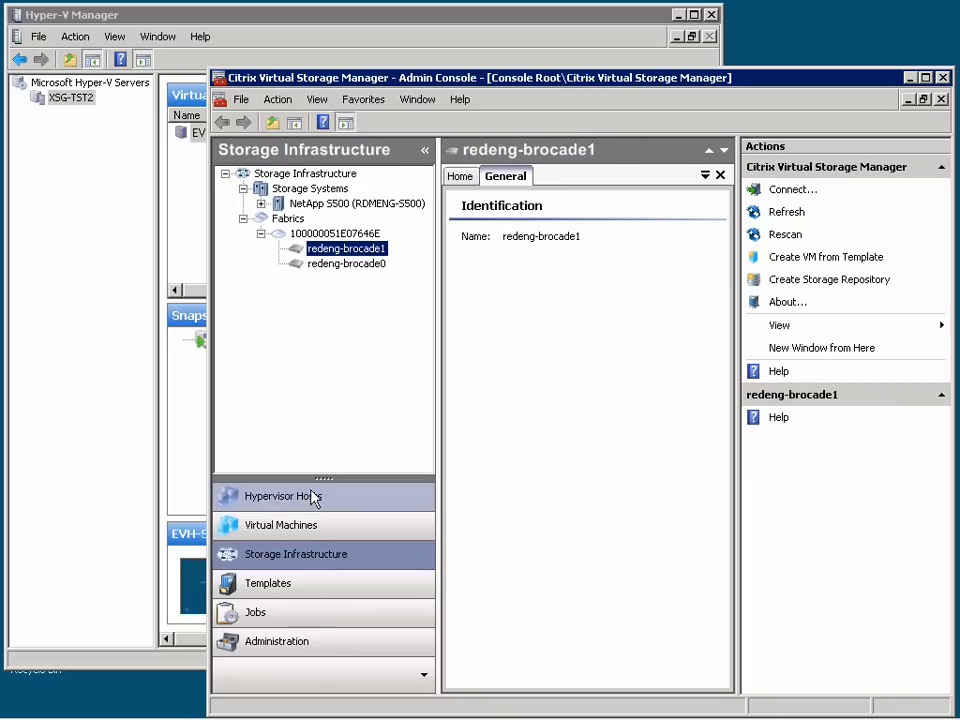
mouse_move(320, 218)
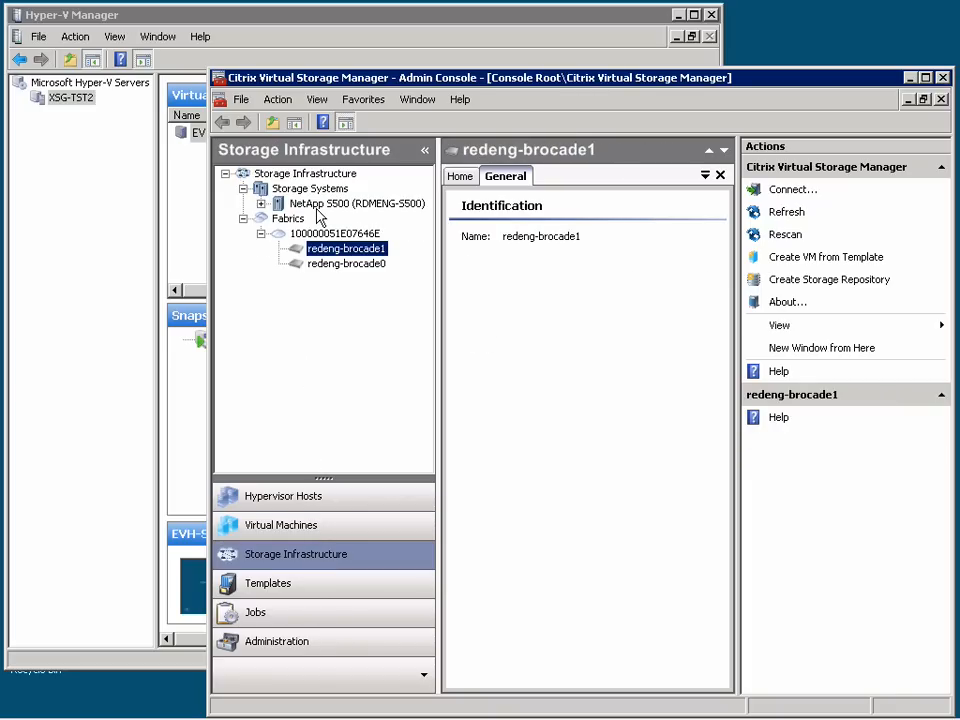
mouse_move(368, 210)
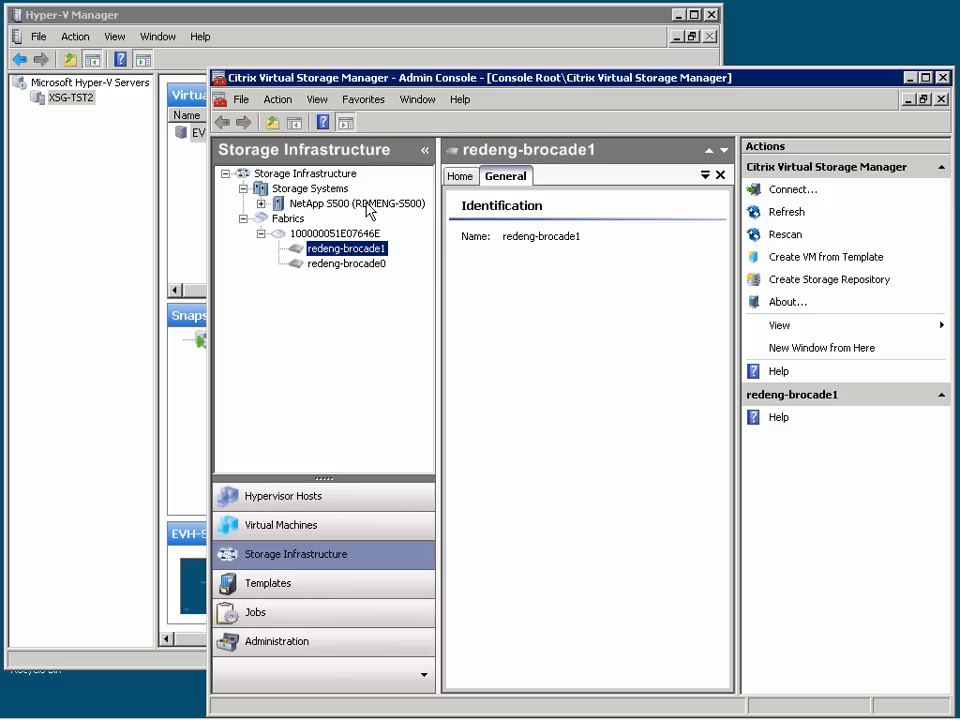
mouse_move(390, 304)
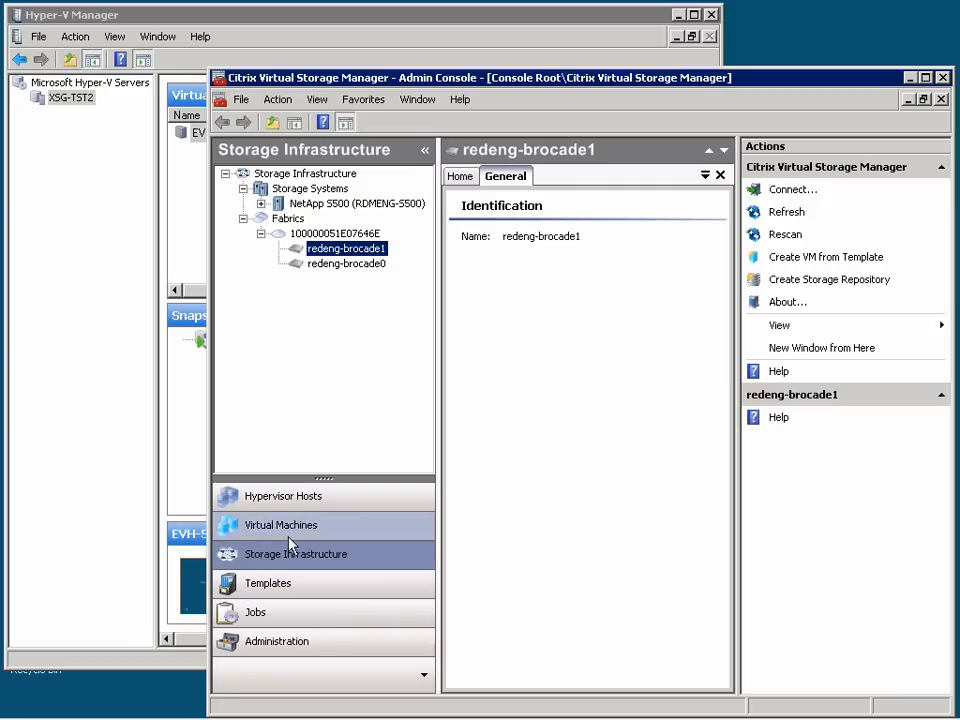
- Show the Templates tree with DesktopProfile, WebServerProfile and the VM templates
left_click(268, 584)
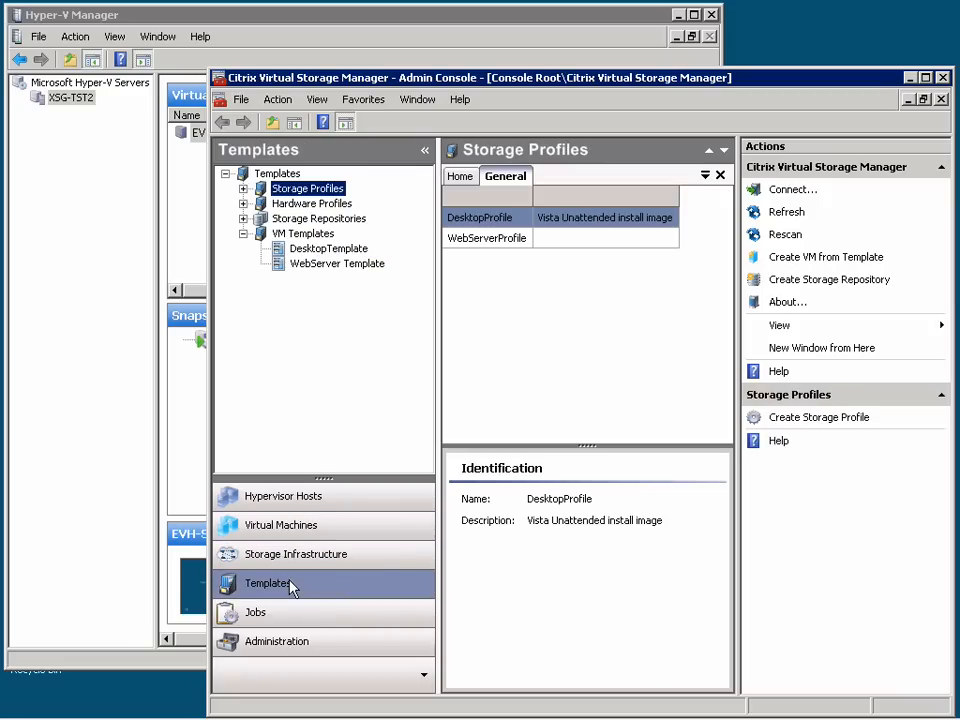
mouse_move(336, 358)
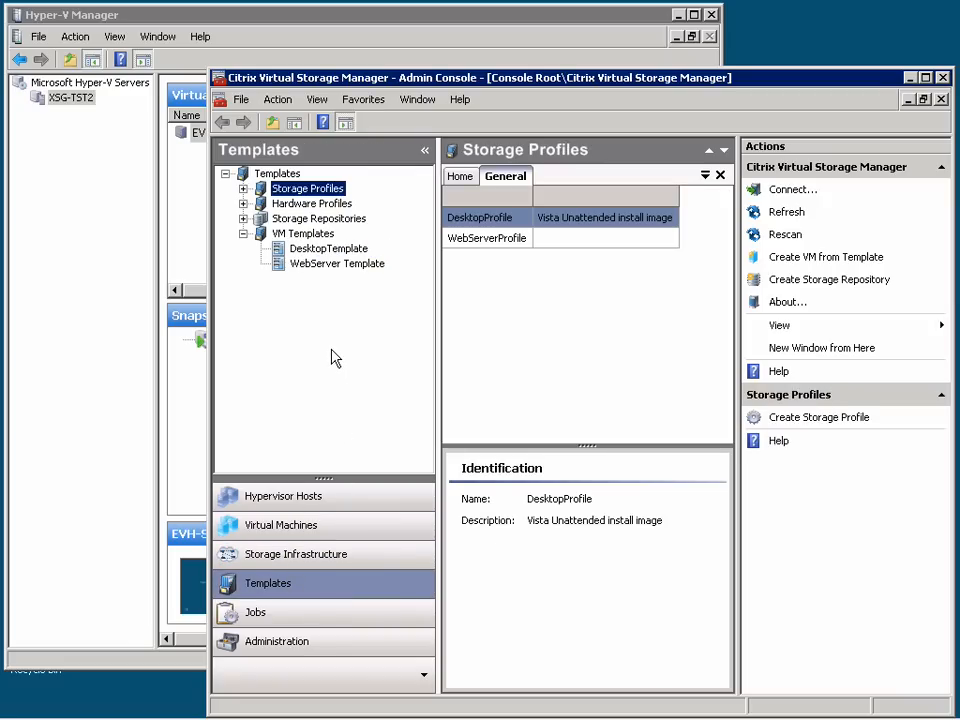
mouse_move(316, 270)
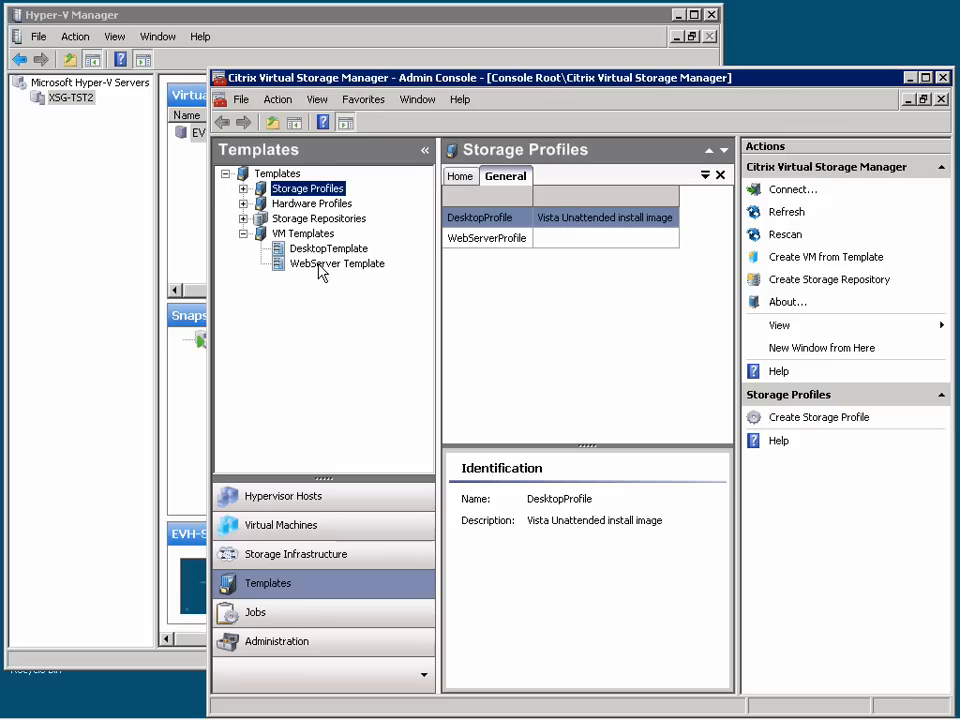
mouse_move(328, 268)
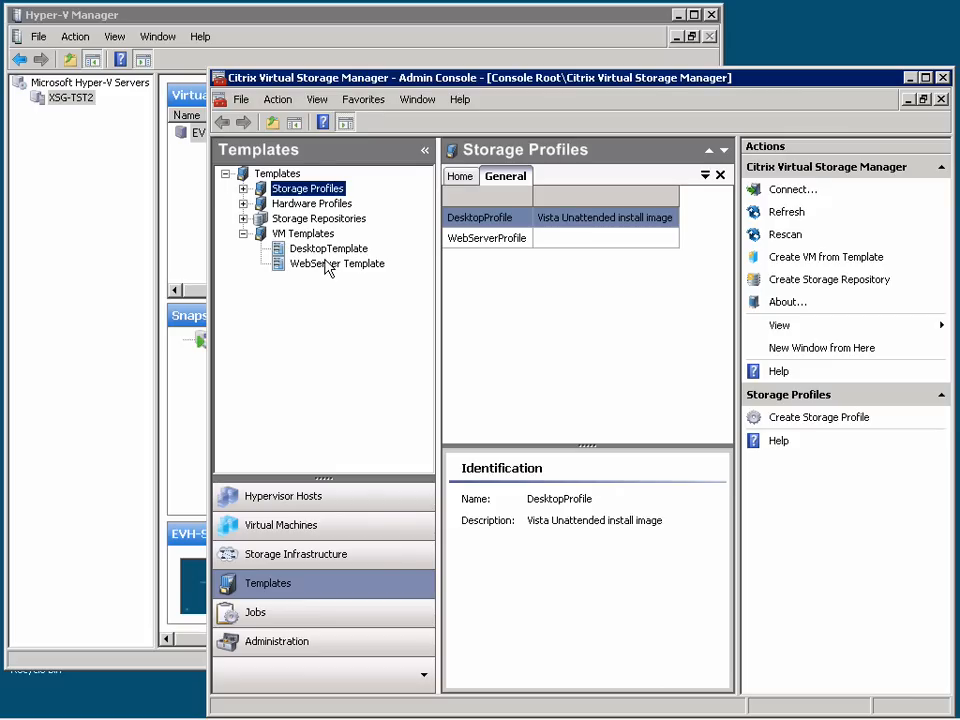
mouse_move(318, 190)
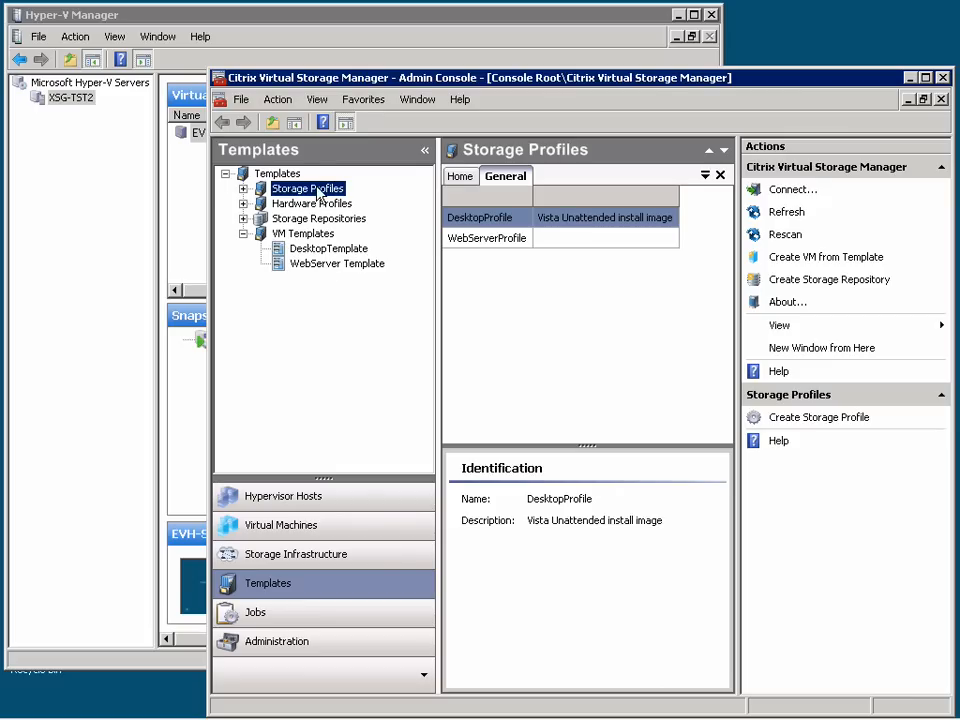
mouse_move(320, 206)
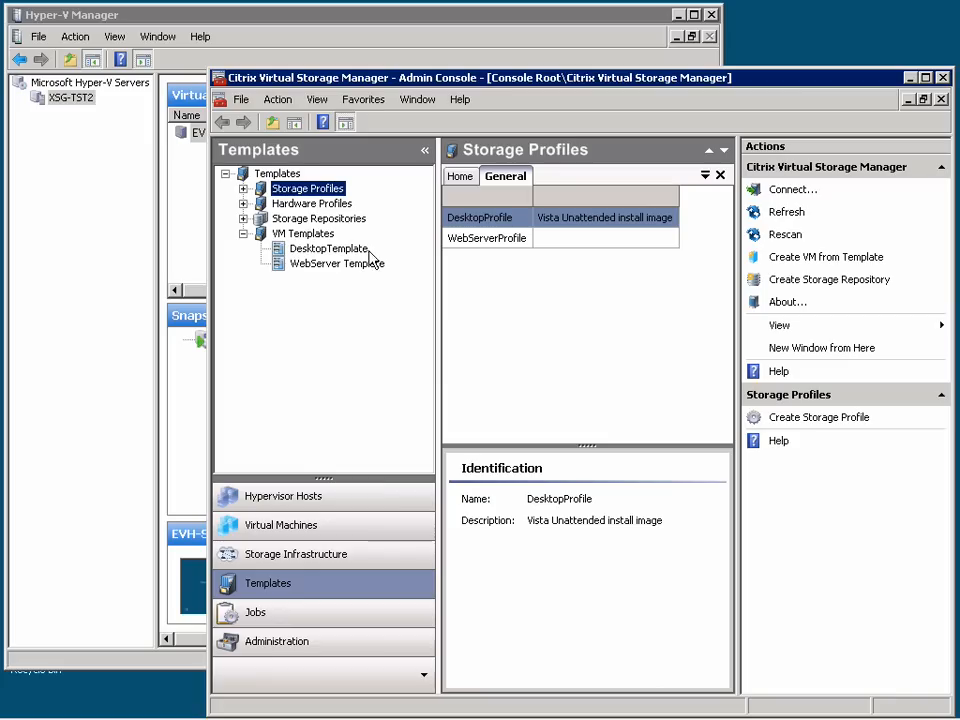
mouse_move(378, 304)
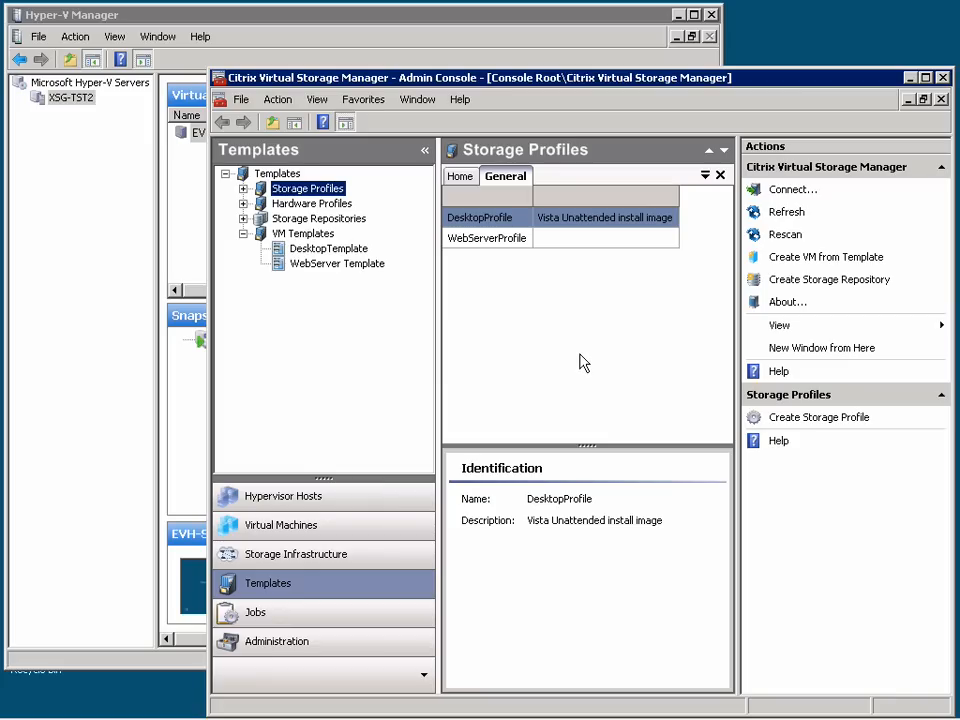
mouse_move(336, 496)
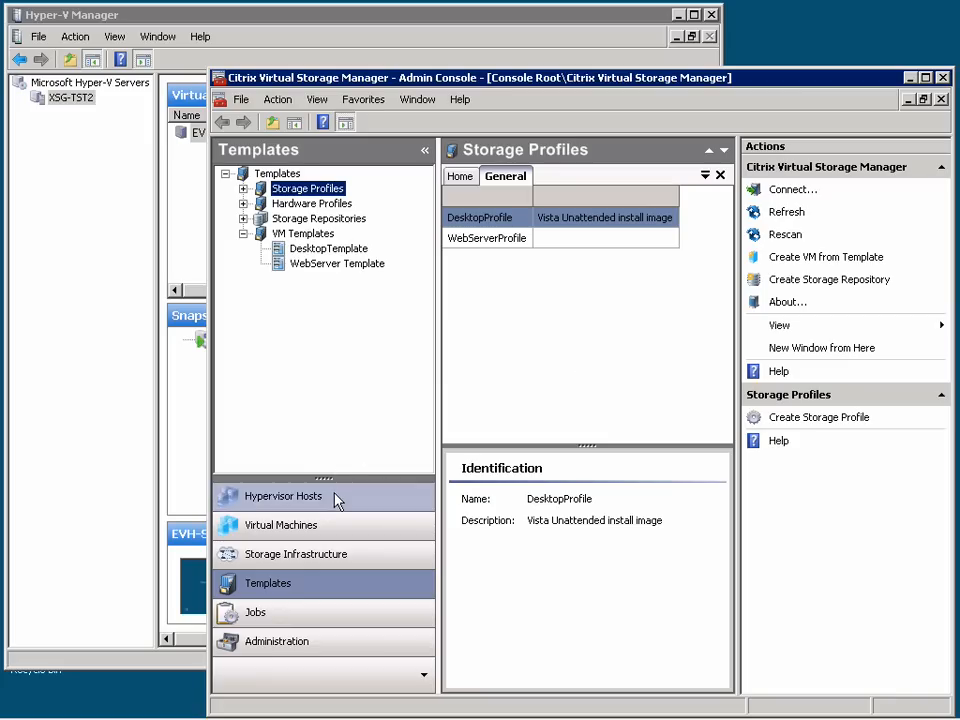
- Launch the Create Virtual Machine from Template wizard with DesktopTemplate proposed
left_click(284, 496)
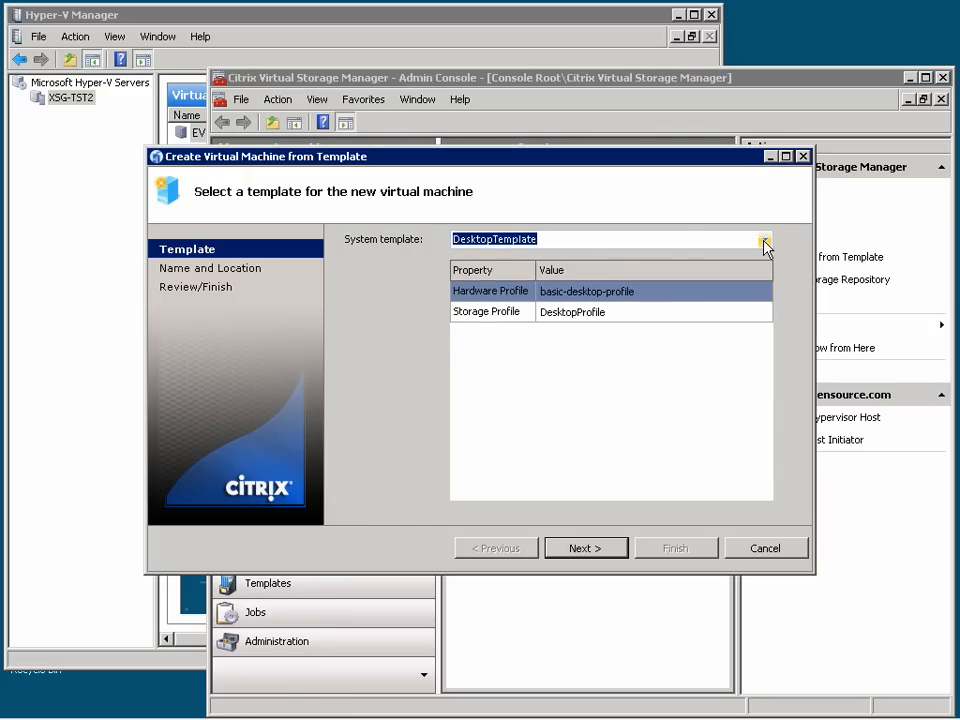
- Keep DesktopTemplate as the system template and advance to Name and Location
left_click(764, 240)
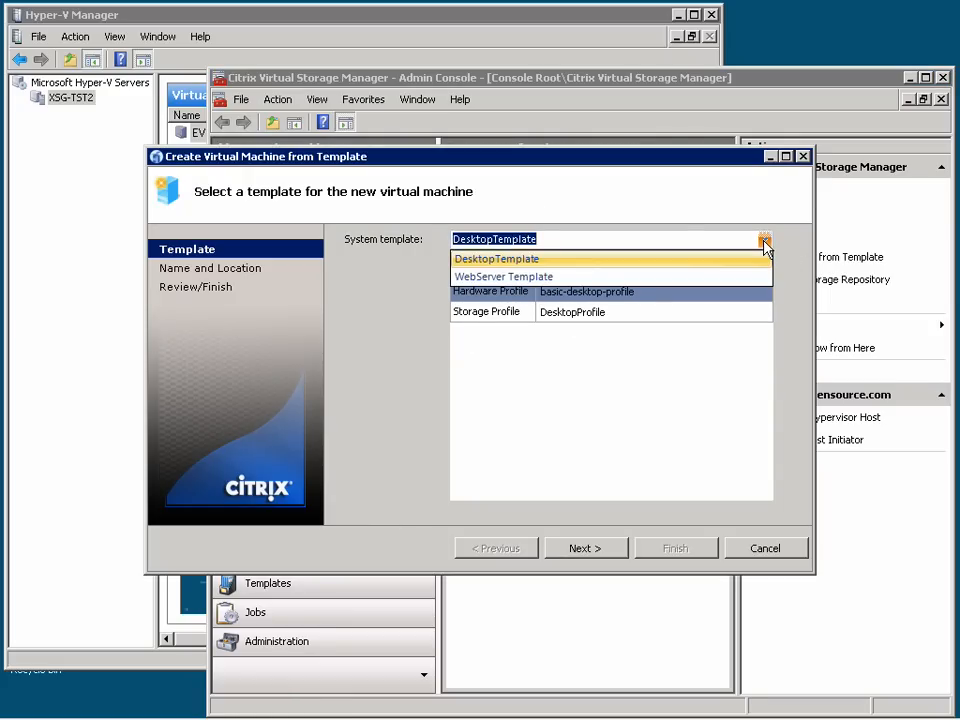
mouse_move(504, 276)
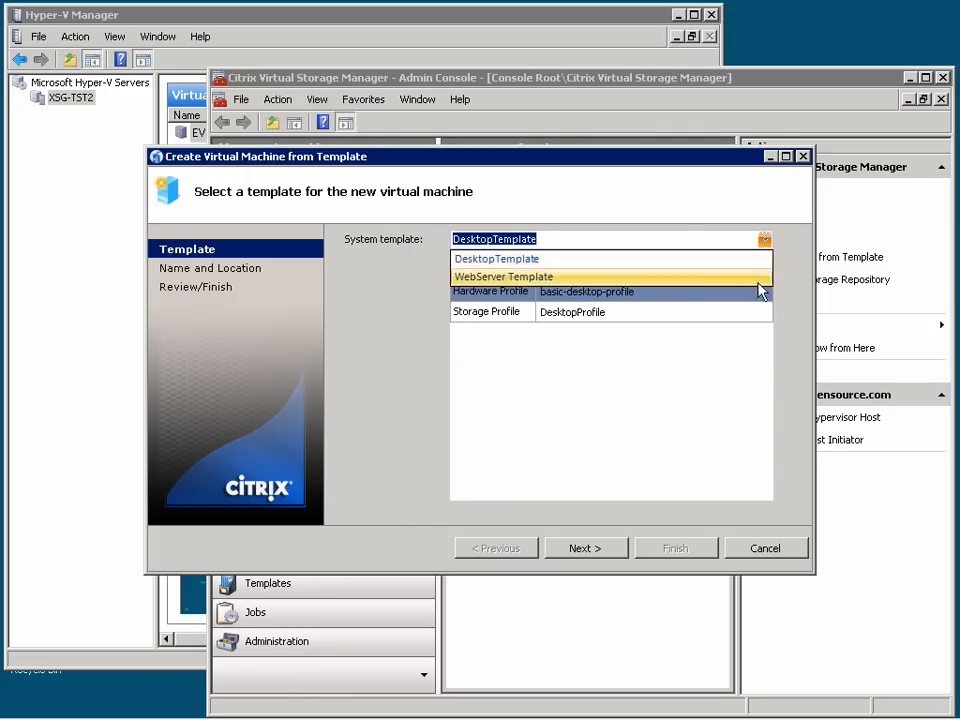
left_click(496, 258)
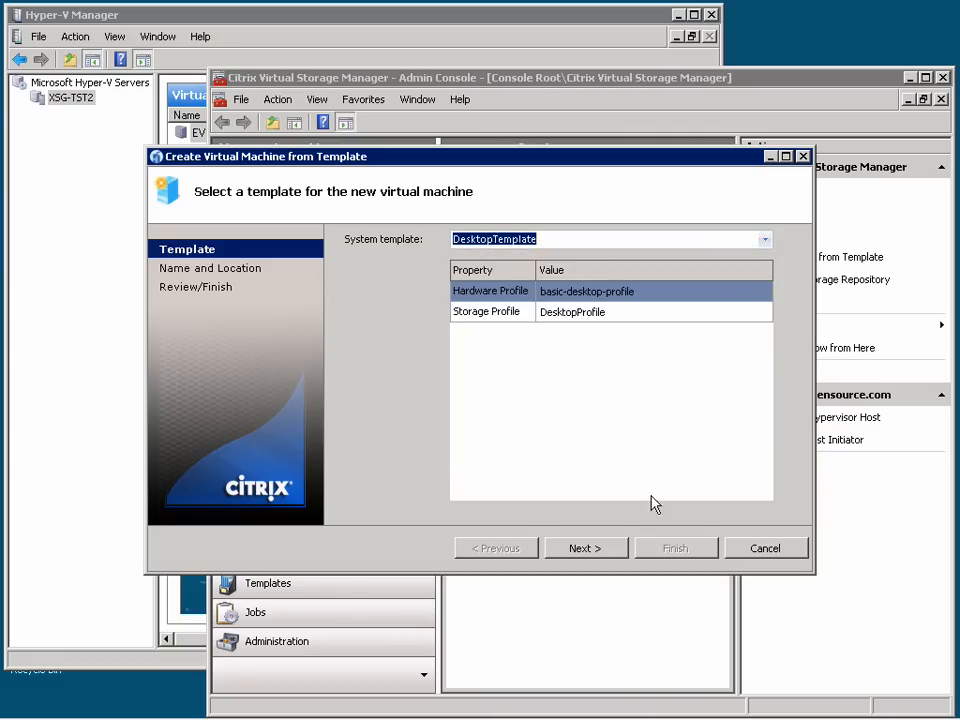
mouse_move(644, 520)
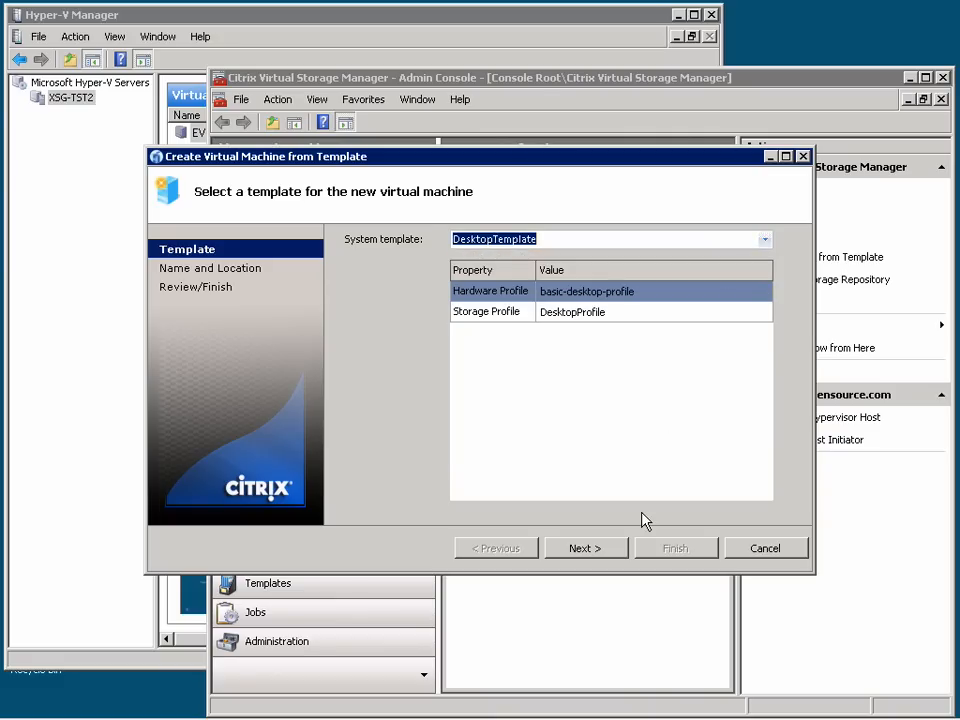
left_click(584, 548)
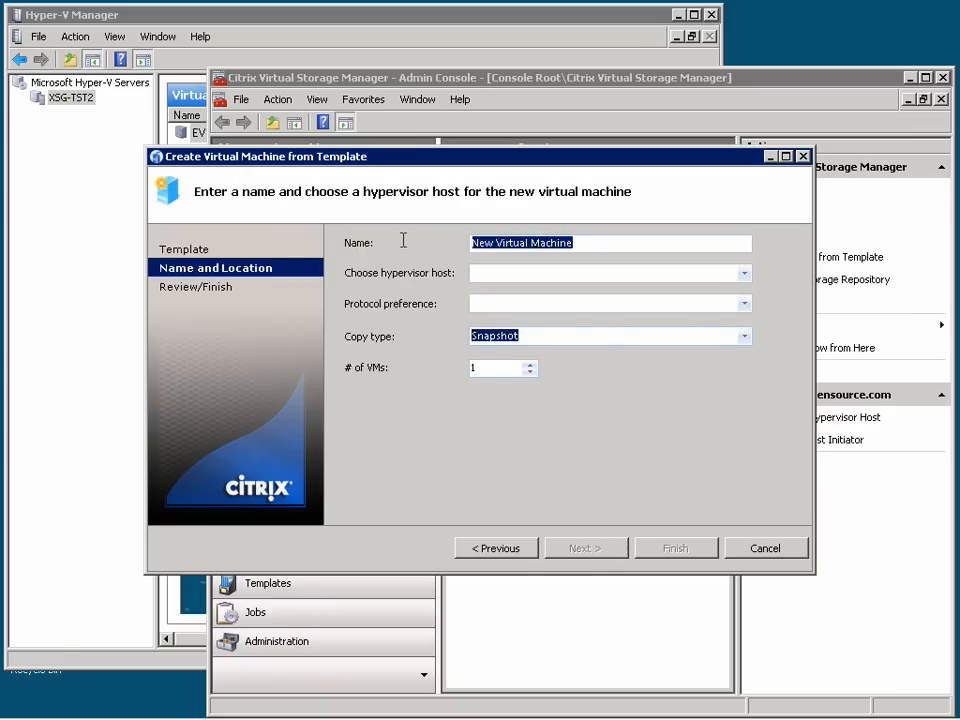
- Name the VM VistaDedicatedDesktop on host xsg-tst2.ad.xensource.com with a count of 6
type("VistaDedicated")
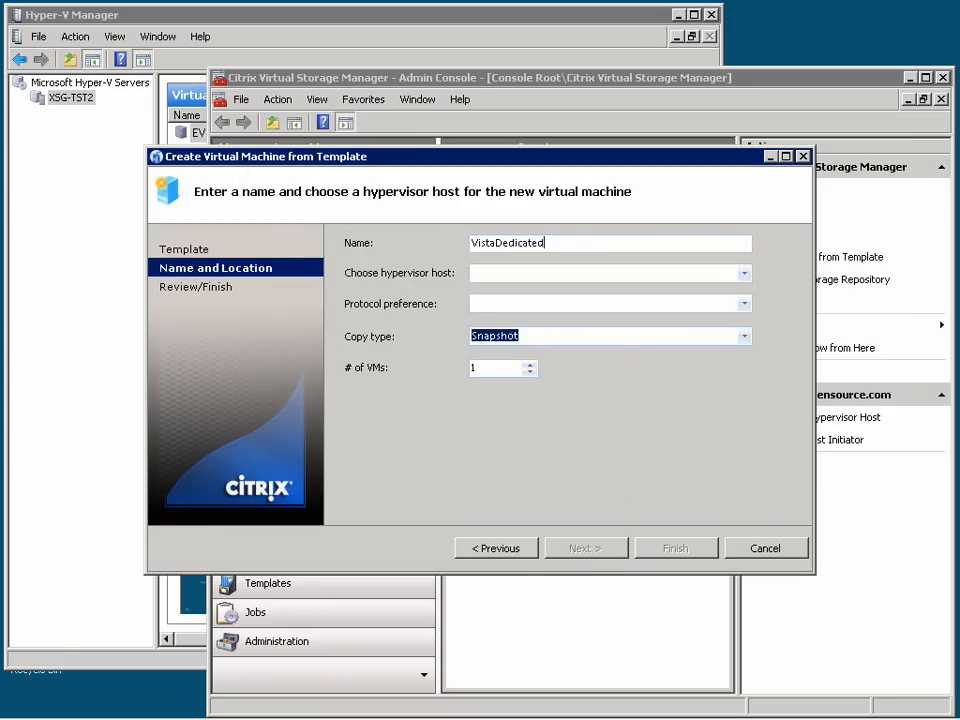
type("Desktop")
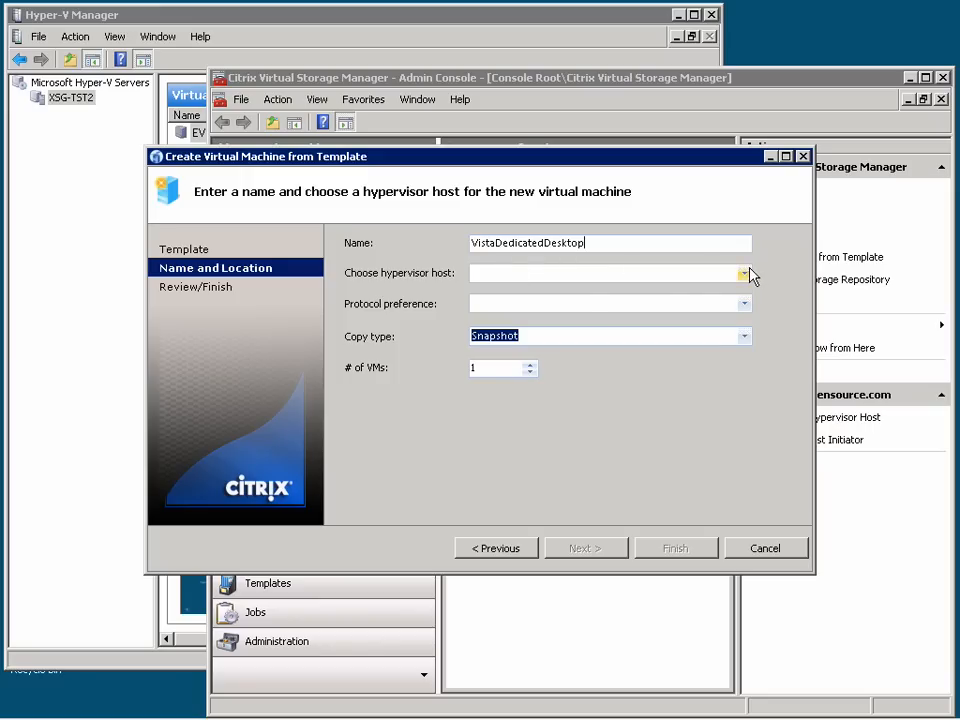
left_click(744, 272)
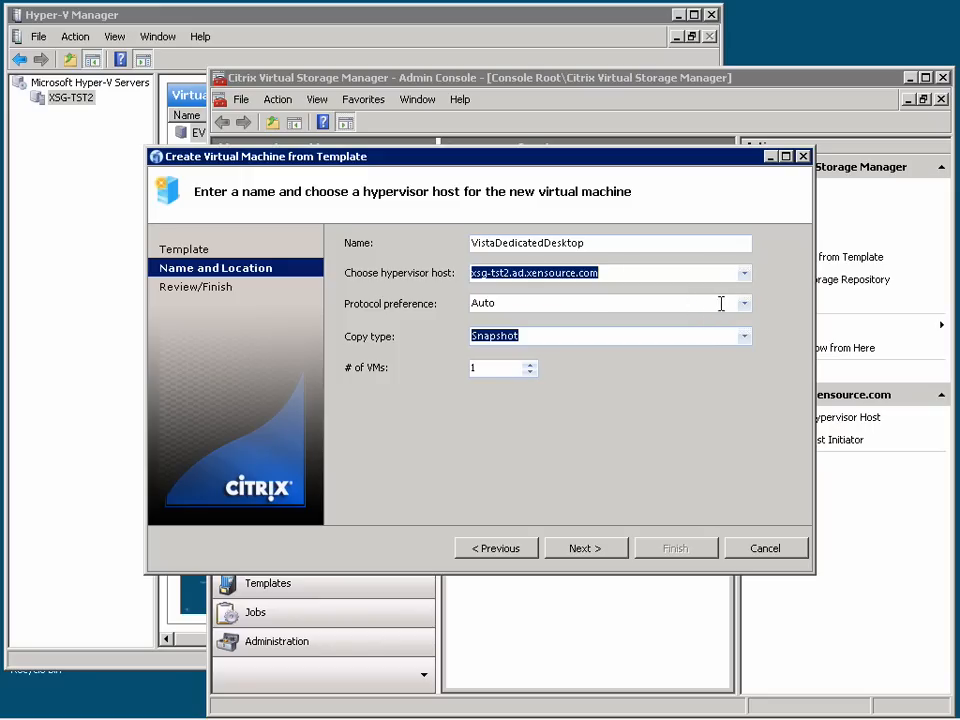
left_click(744, 304)
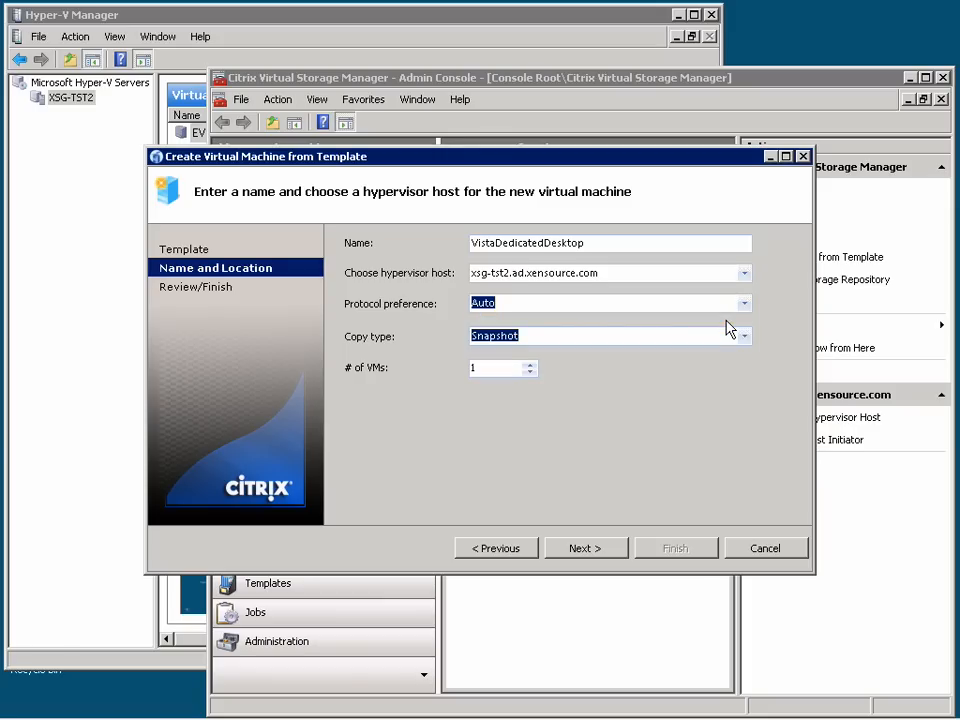
mouse_move(744, 338)
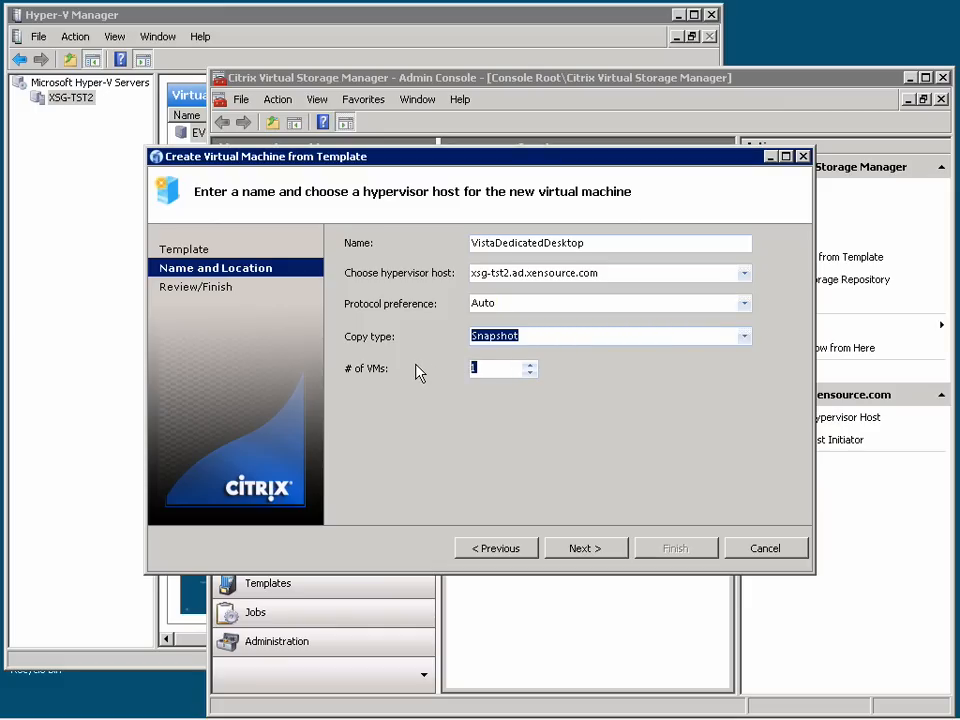
type("6")
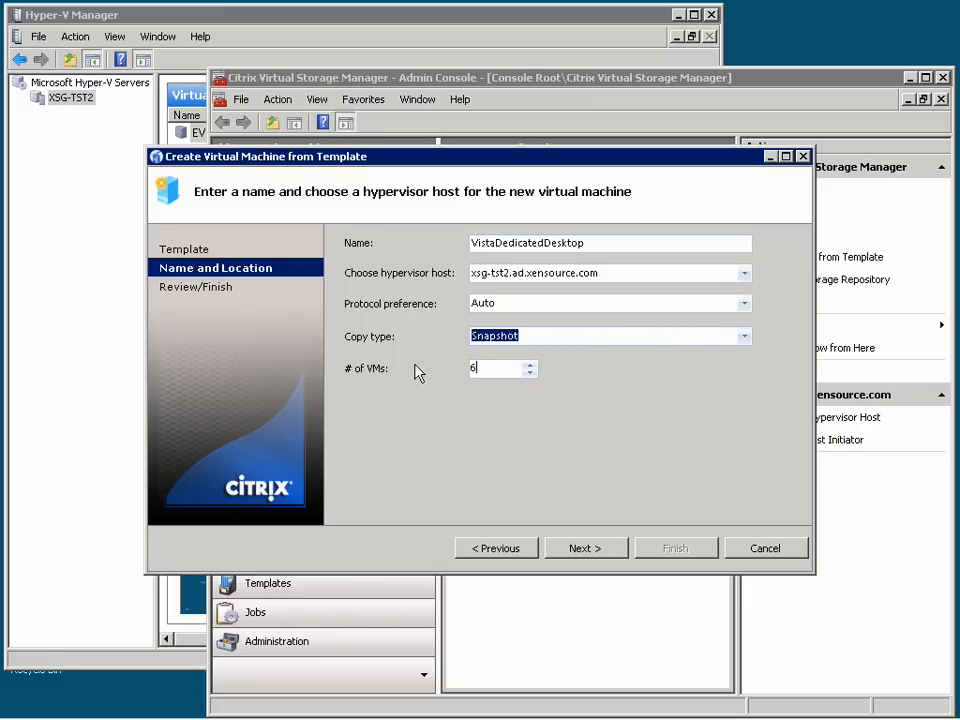
mouse_move(478, 432)
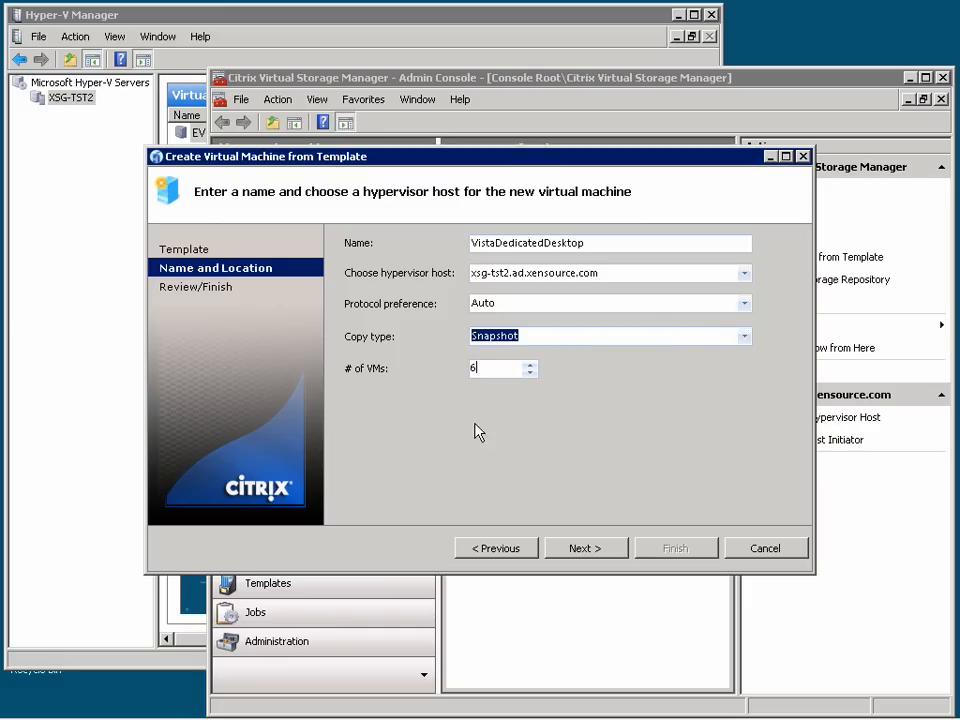
mouse_move(584, 548)
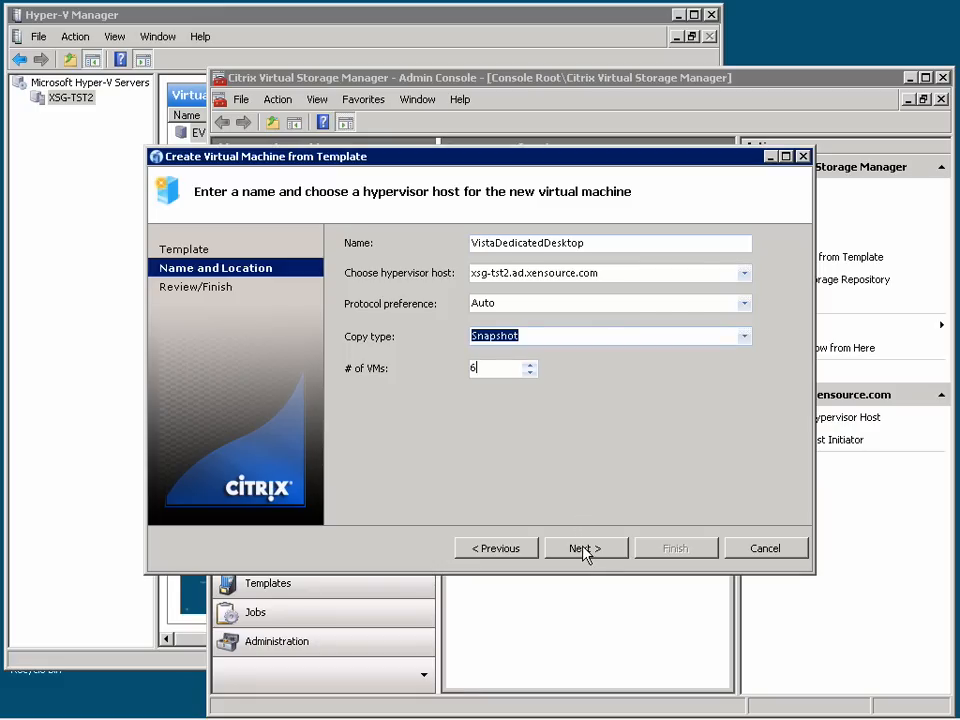
- Review the six-VM parameter summary and finish the wizard to create the machines
left_click(586, 548)
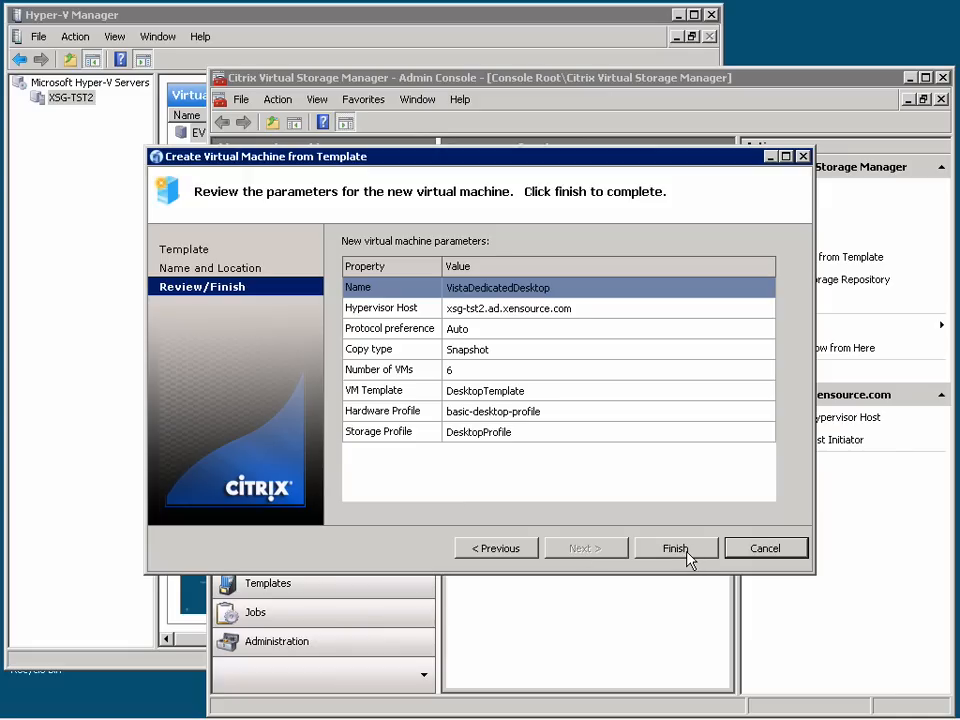
left_click(676, 548)
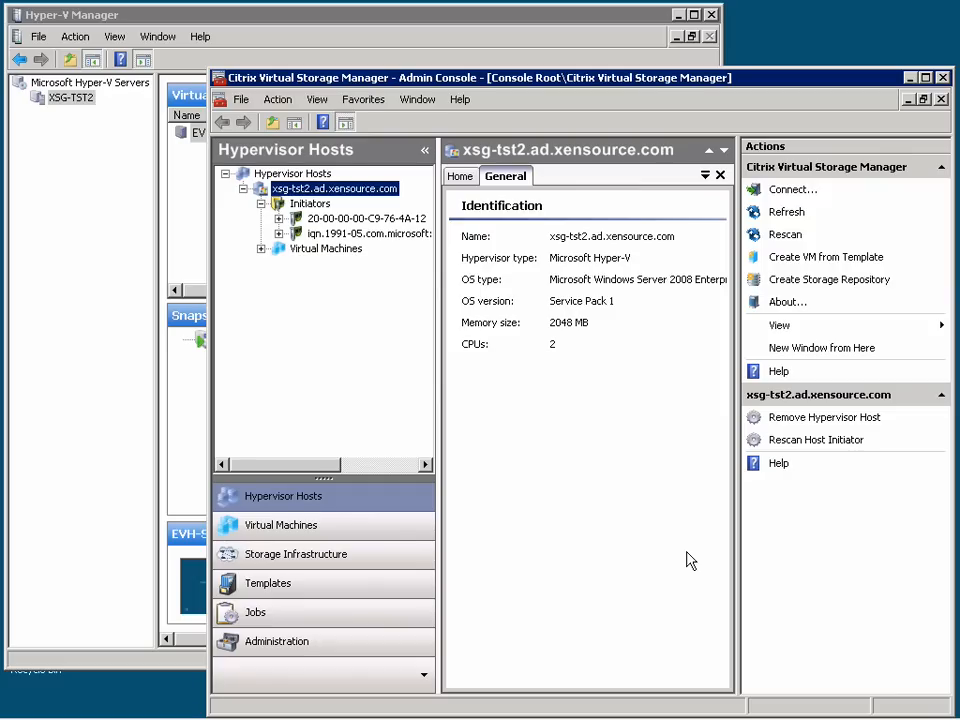
mouse_move(396, 64)
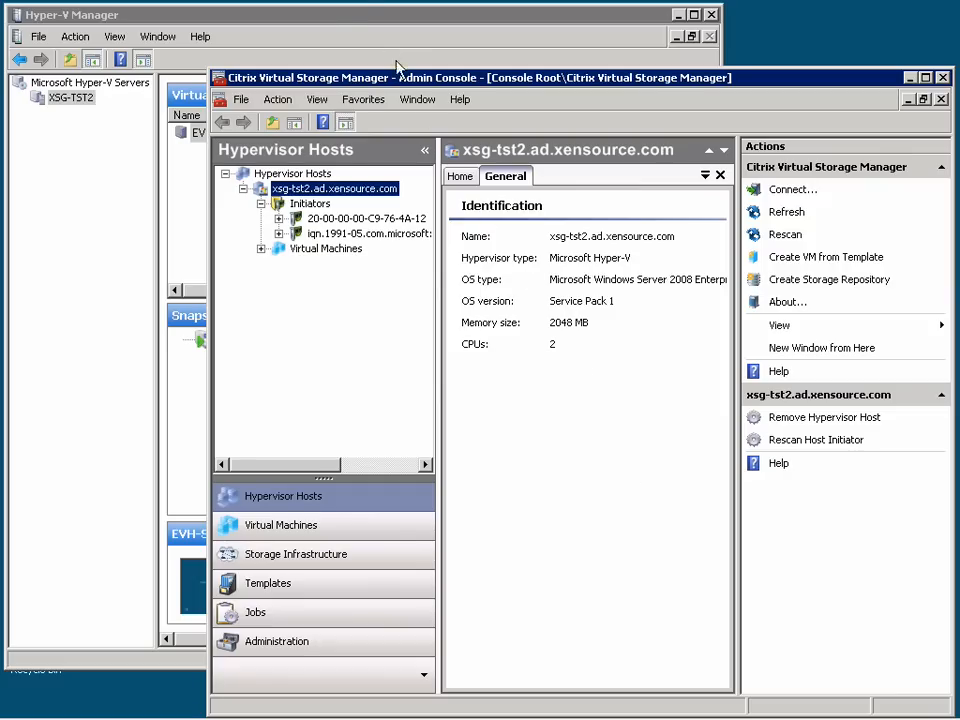
- In Hyper-V Manager, view VistaDedicatedDesktop.02's IDE Controller 0 disk attached as a physical hard disk
left_click(364, 14)
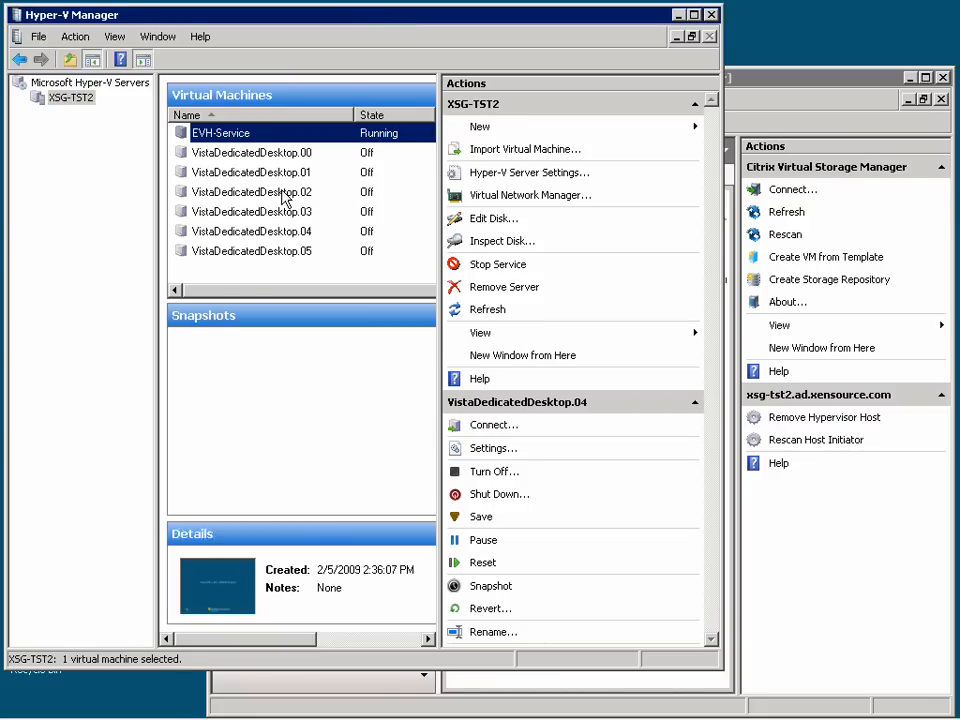
right_click(252, 192)
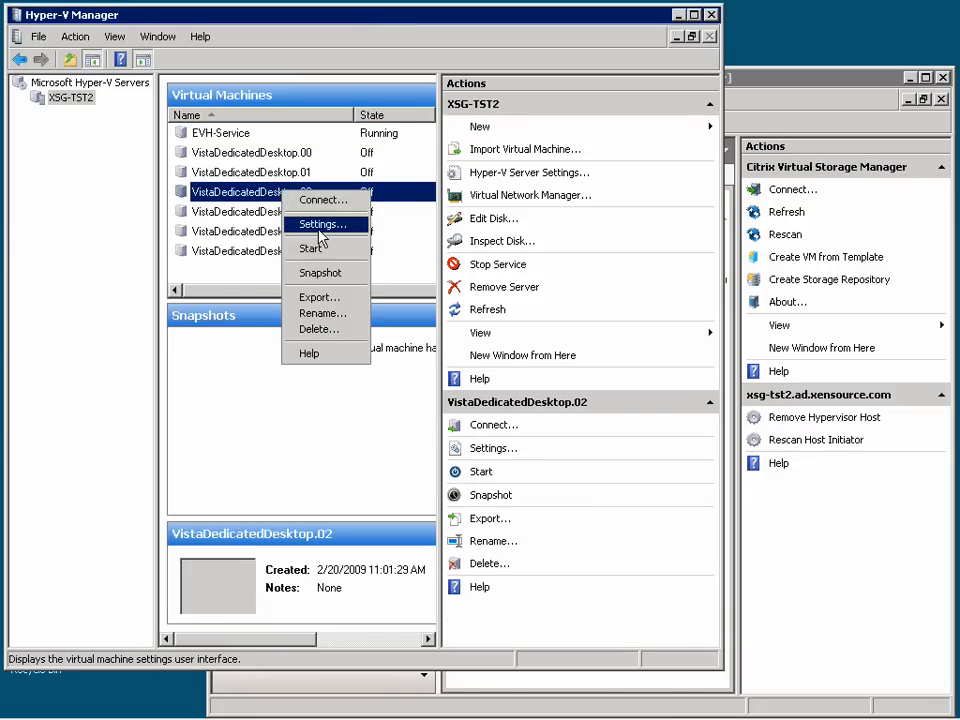
left_click(320, 224)
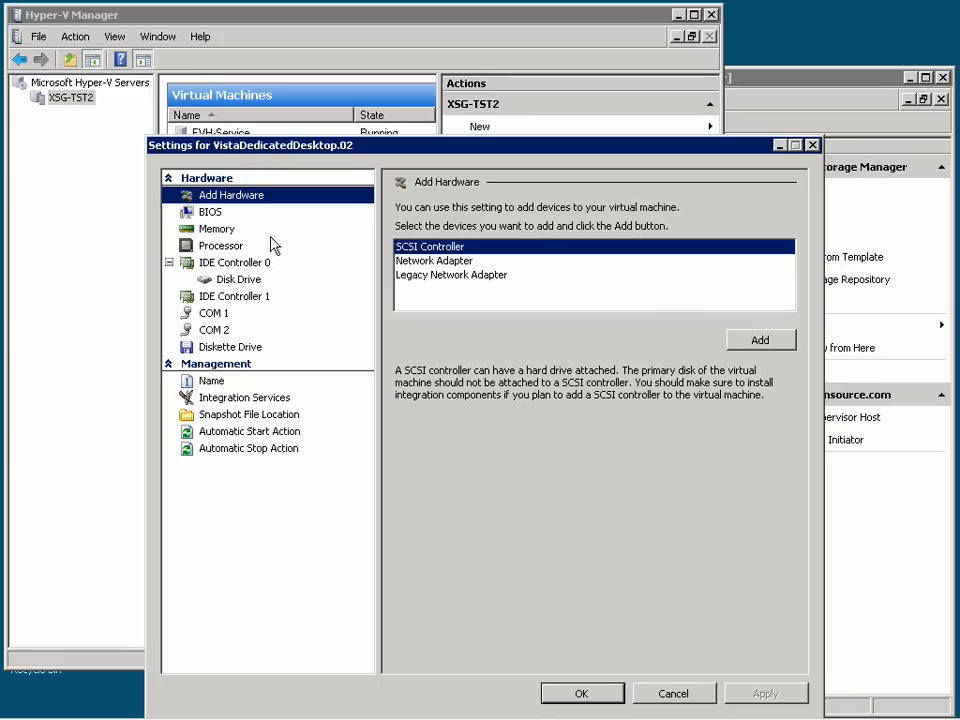
left_click(234, 262)
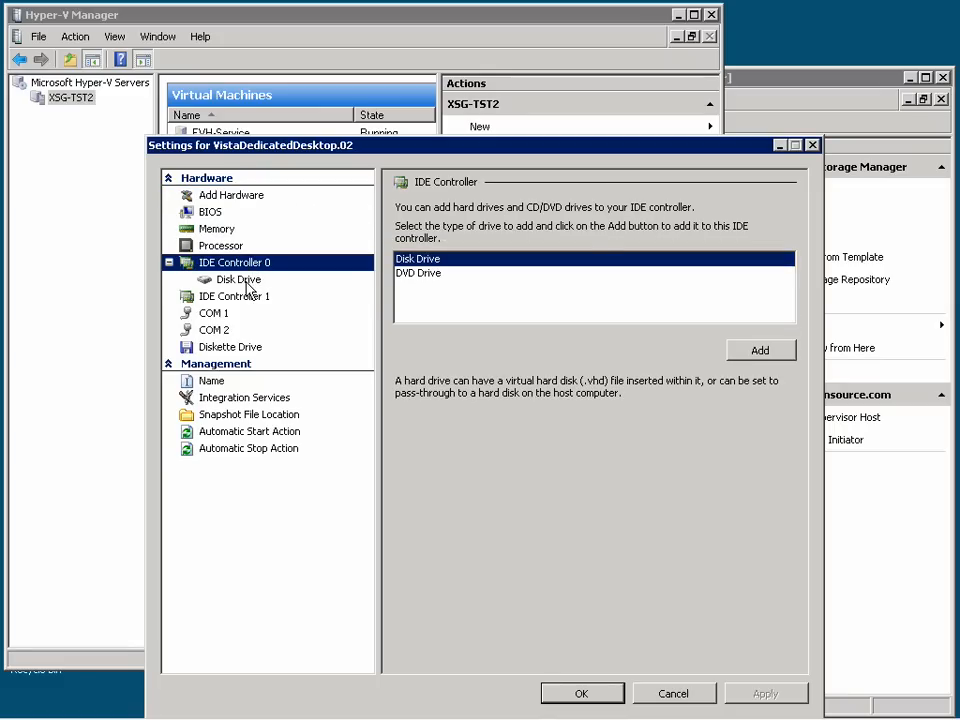
left_click(240, 280)
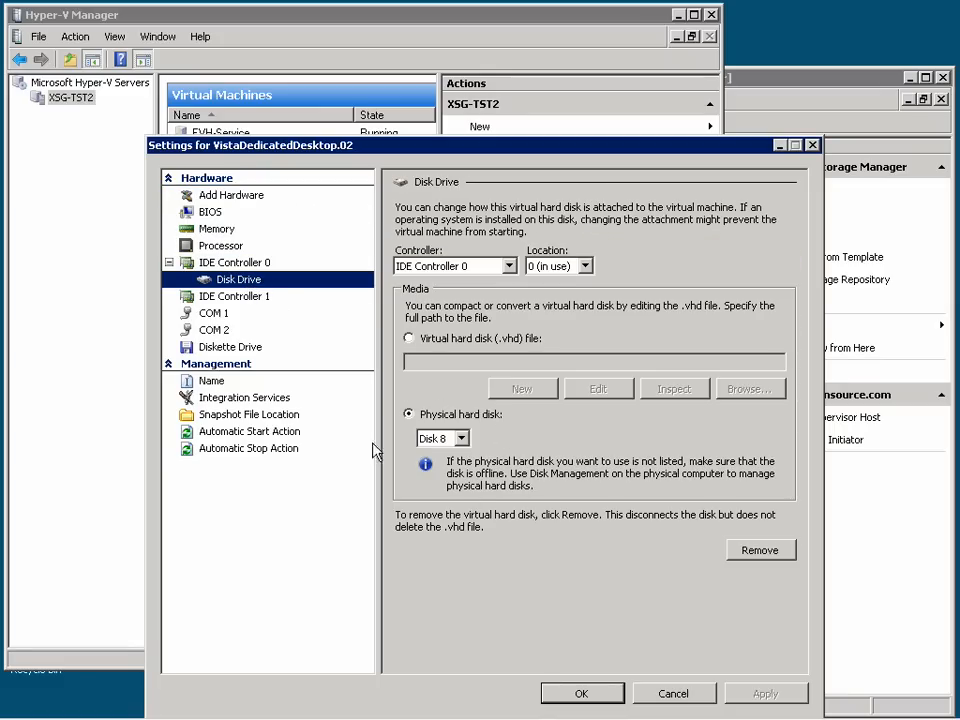
mouse_move(524, 444)
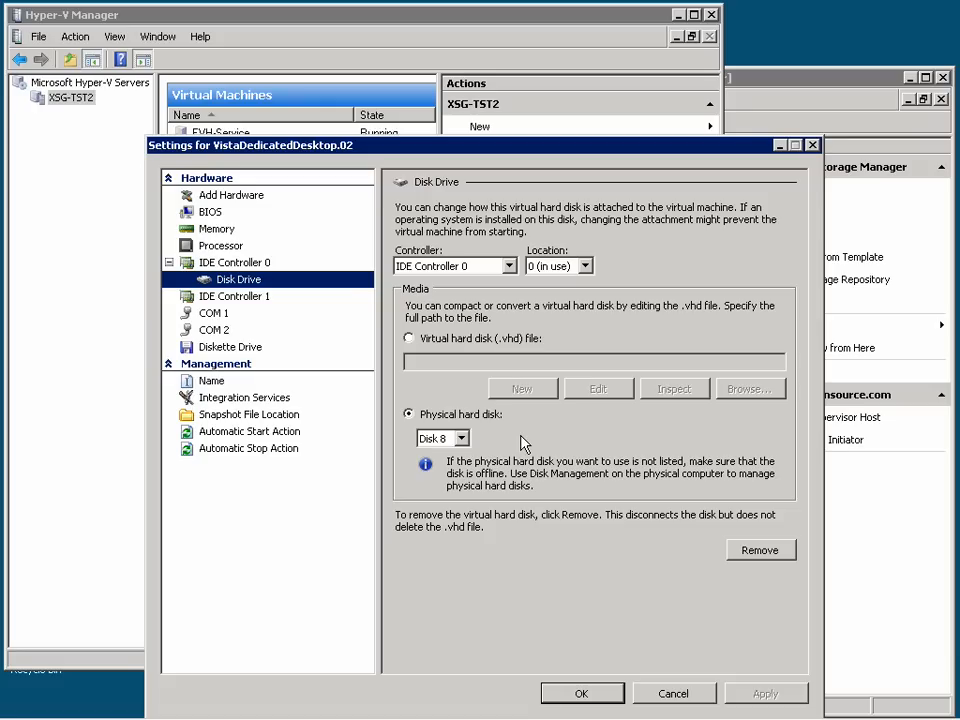
mouse_move(660, 544)
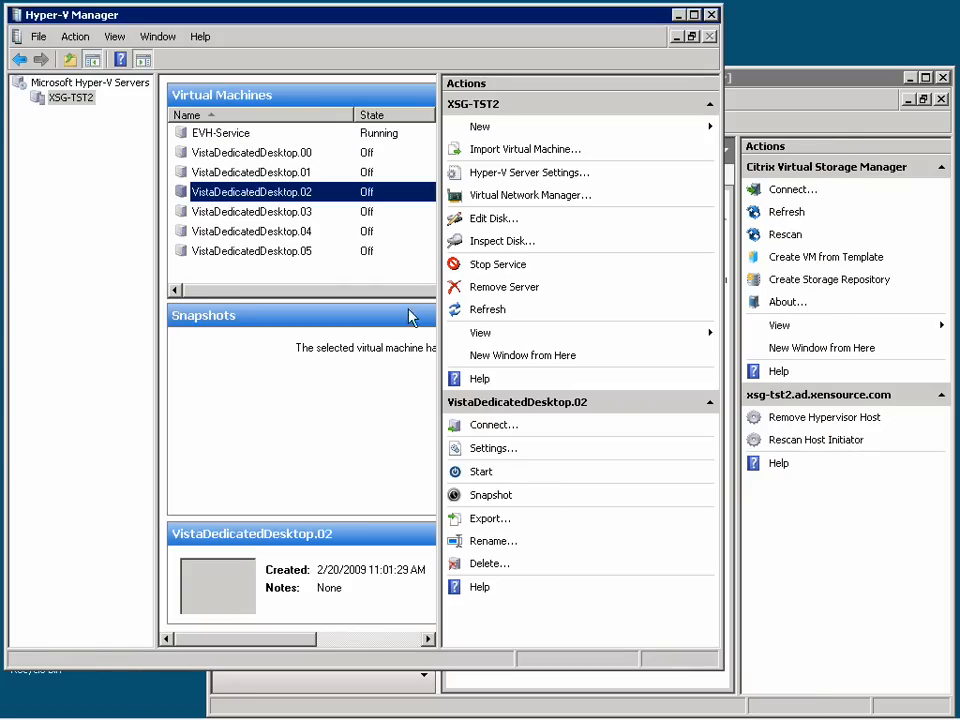
- Start VistaDedicatedDesktop.02 and connect to its console in Virtual Machine Connection
right_click(250, 192)
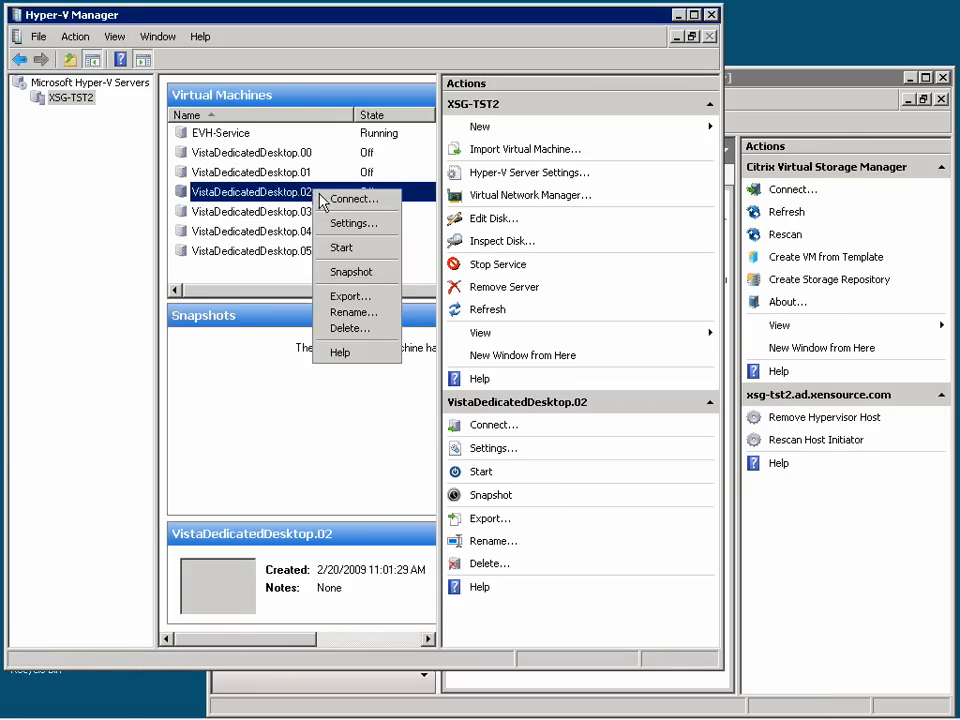
left_click(340, 248)
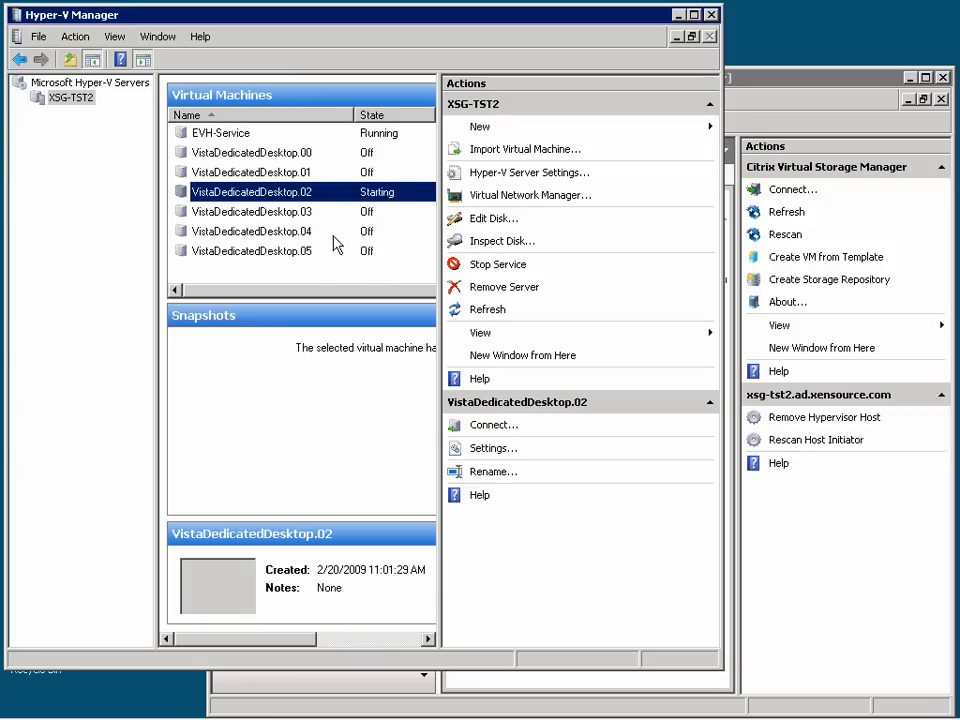
right_click(252, 192)
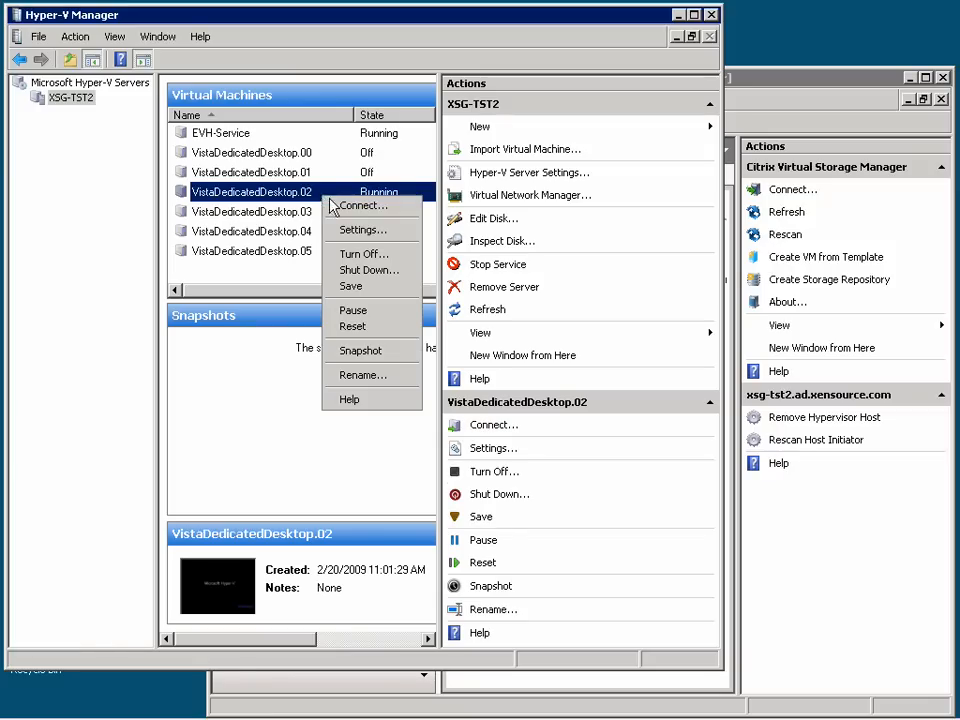
left_click(364, 204)
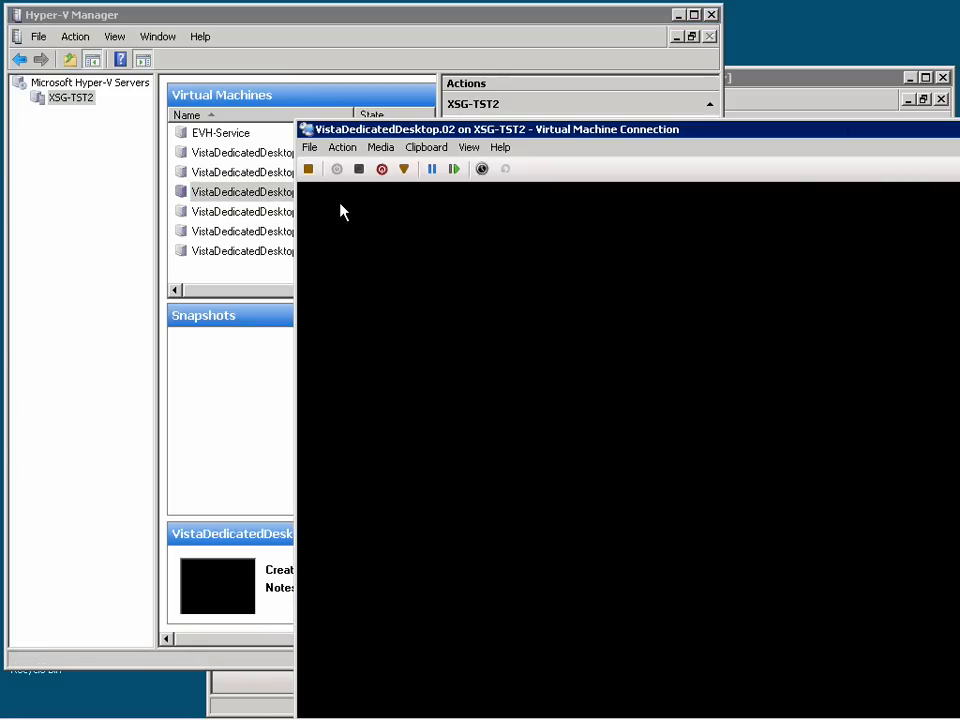